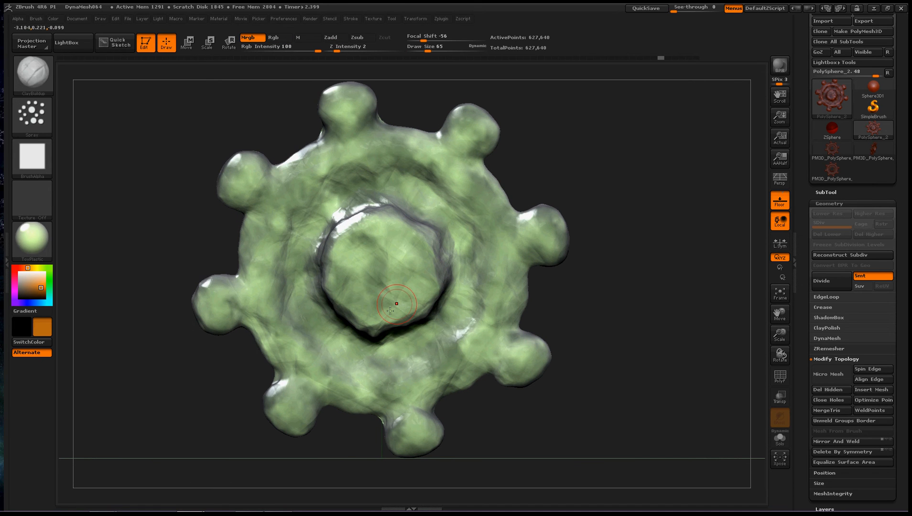
# - Zoom in closer on the green gear
pyautogui.moveTo(396, 302); pyautogui.dragTo(550, 338)
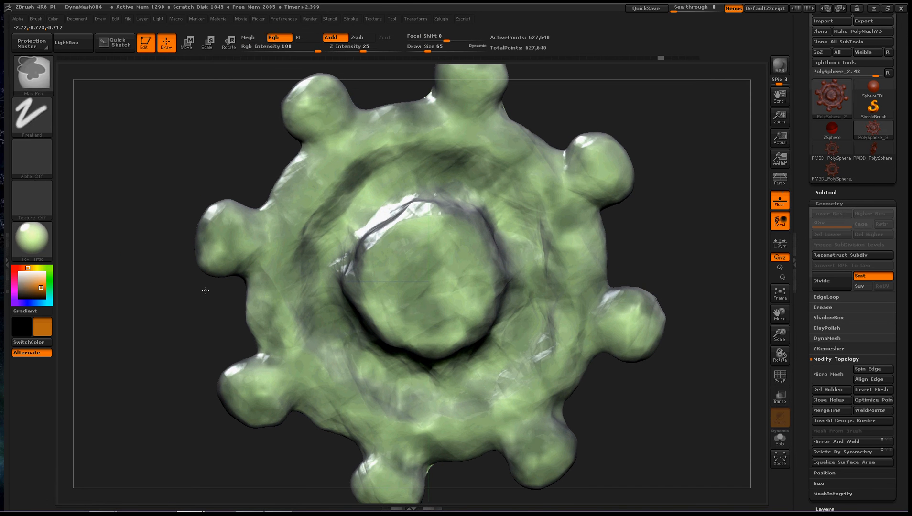
pyautogui.moveTo(179, 170)
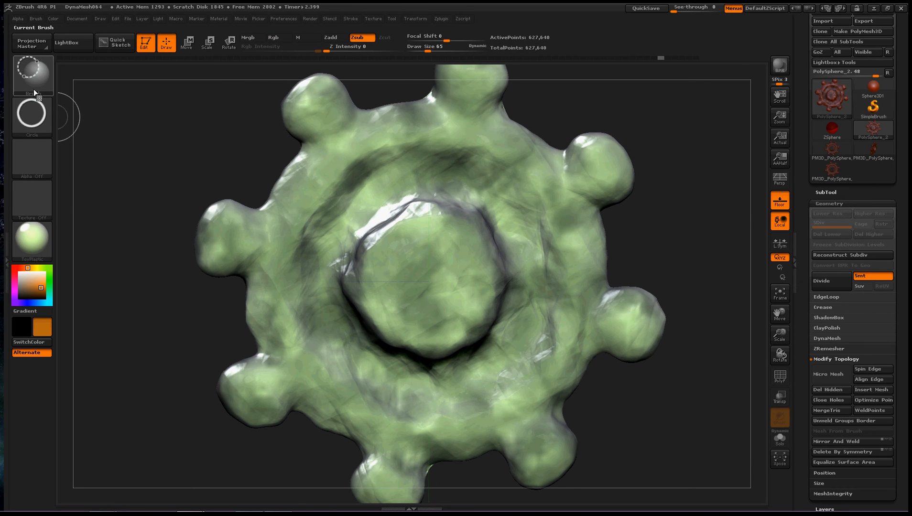
# - Pick the SliceCirc brush and slice a round group into the hub centre
pyautogui.click(33, 76)
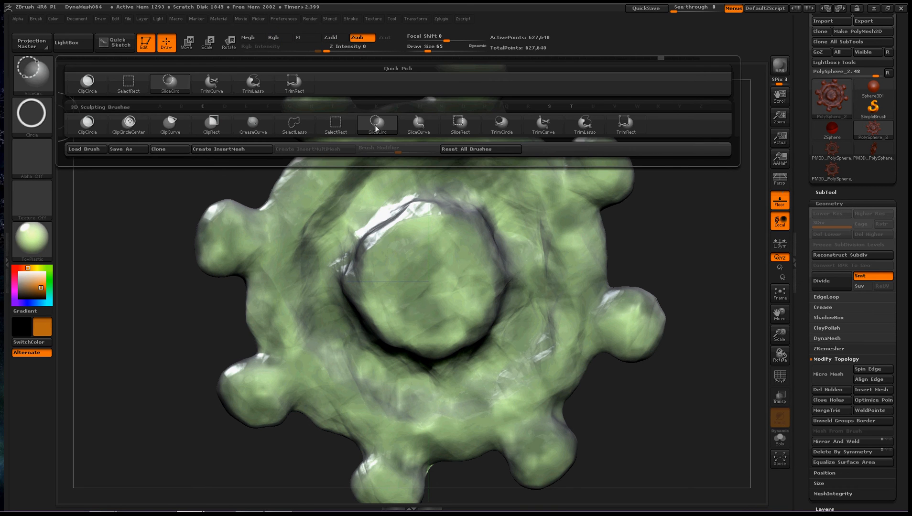
pyautogui.click(376, 126)
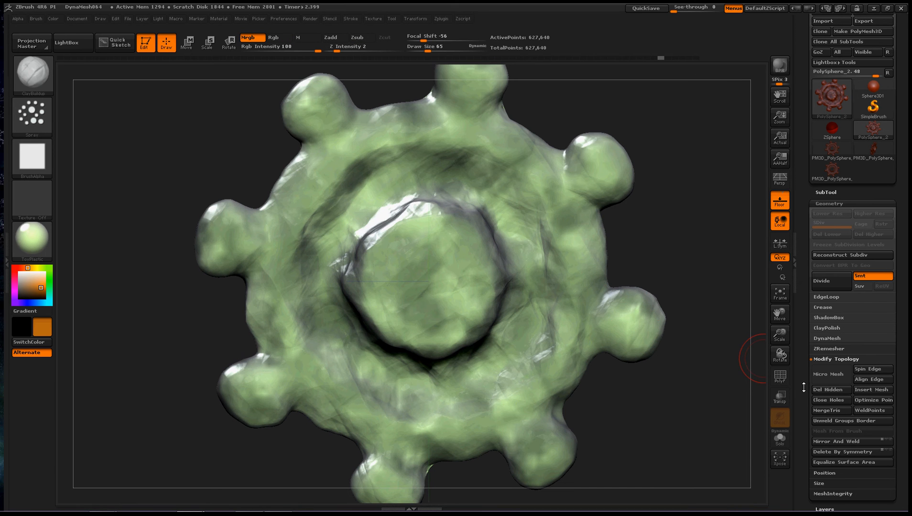
pyautogui.click(780, 376)
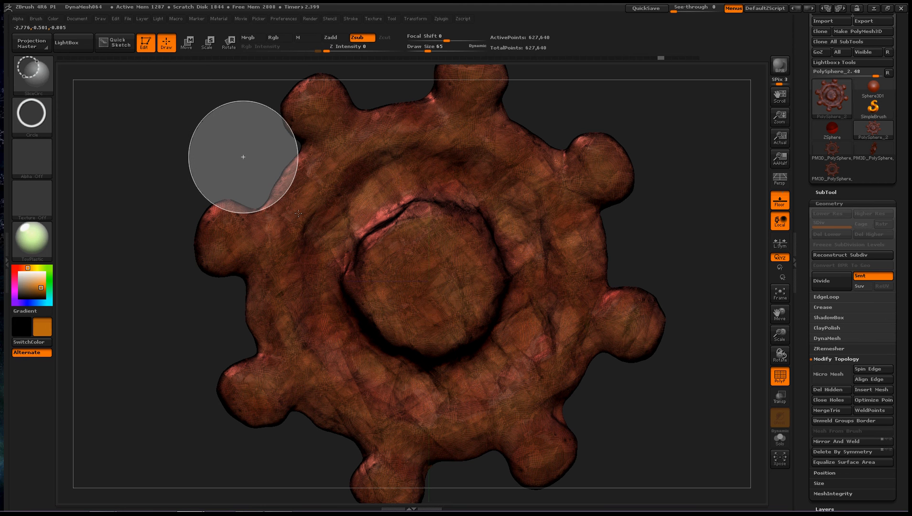
pyautogui.moveTo(409, 258)
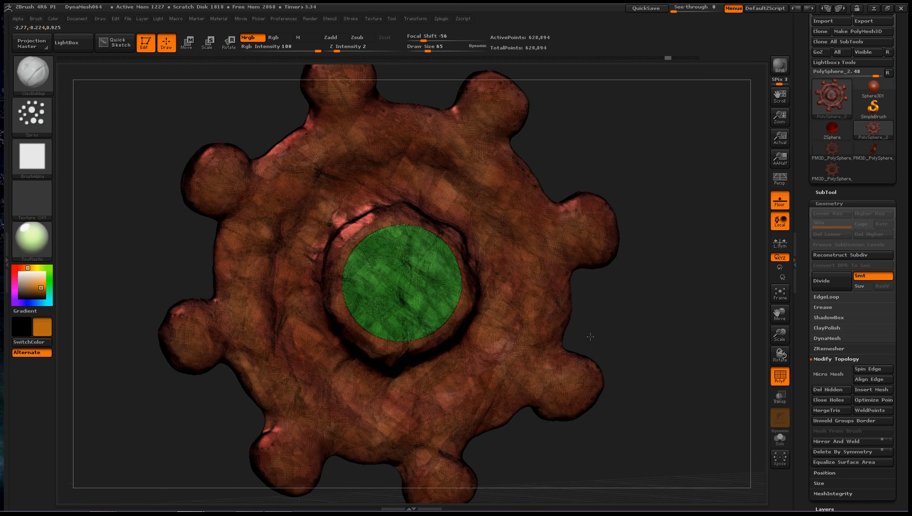
# - Delete the round centre group and orbit to confirm the hole passes through the hub
pyautogui.moveTo(590, 337); pyautogui.dragTo(574, 335)
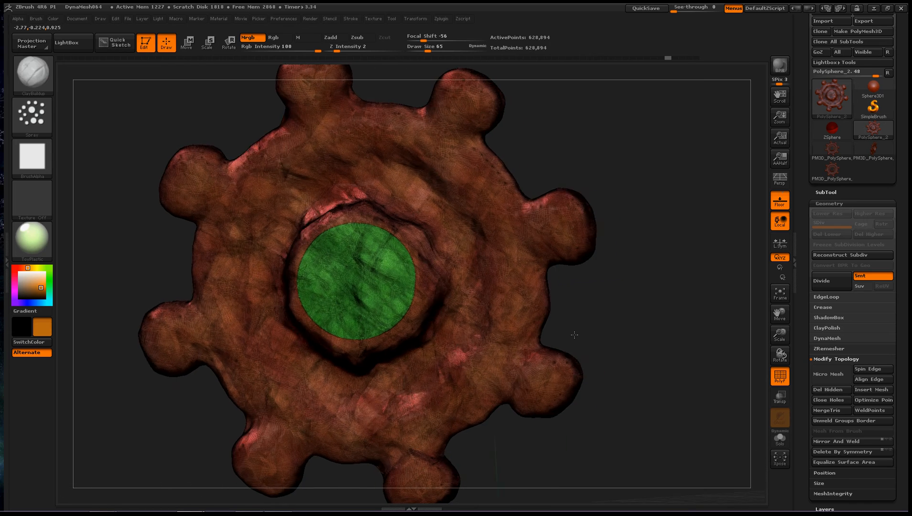
pyautogui.moveTo(575, 336); pyautogui.dragTo(538, 324)
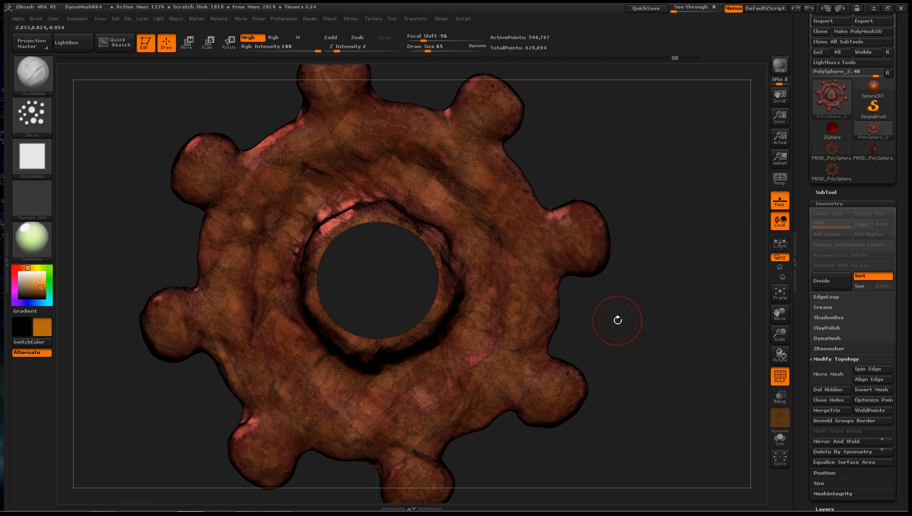
pyautogui.moveTo(617, 320); pyautogui.dragTo(527, 332)
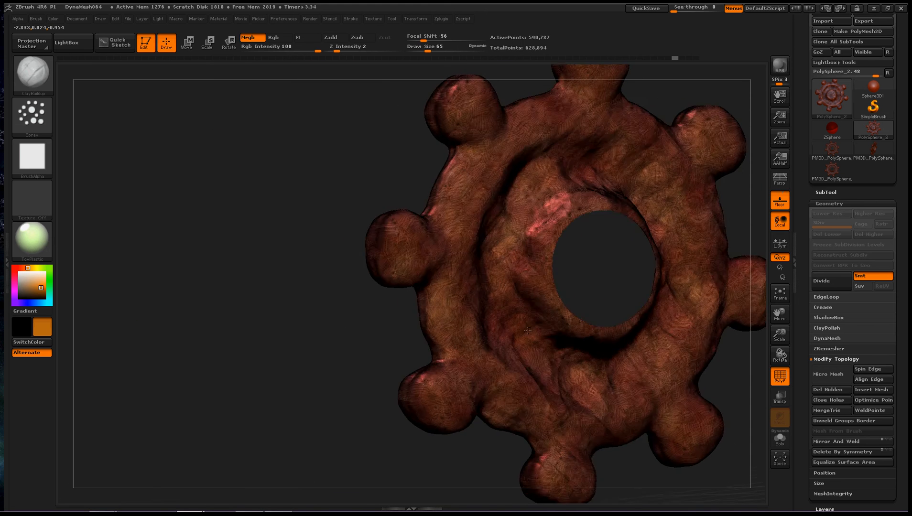
pyautogui.moveTo(524, 332); pyautogui.dragTo(245, 329)
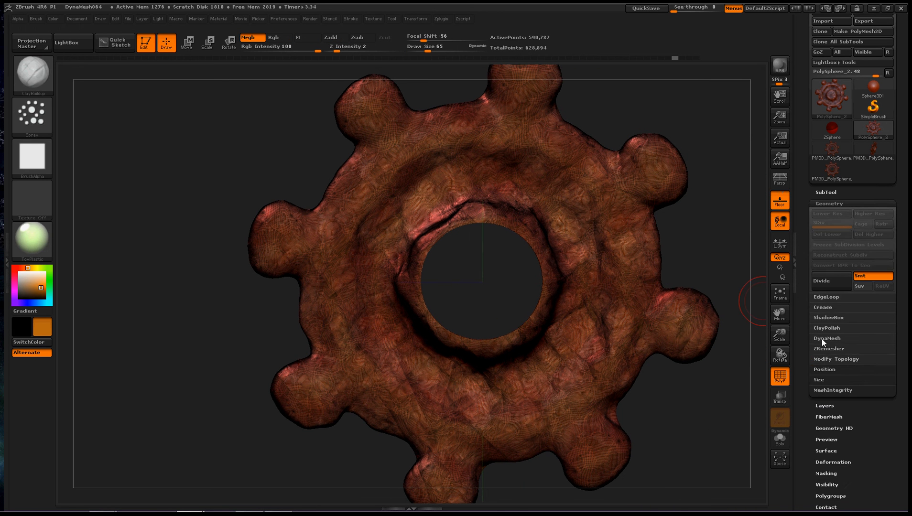
pyautogui.click(827, 338)
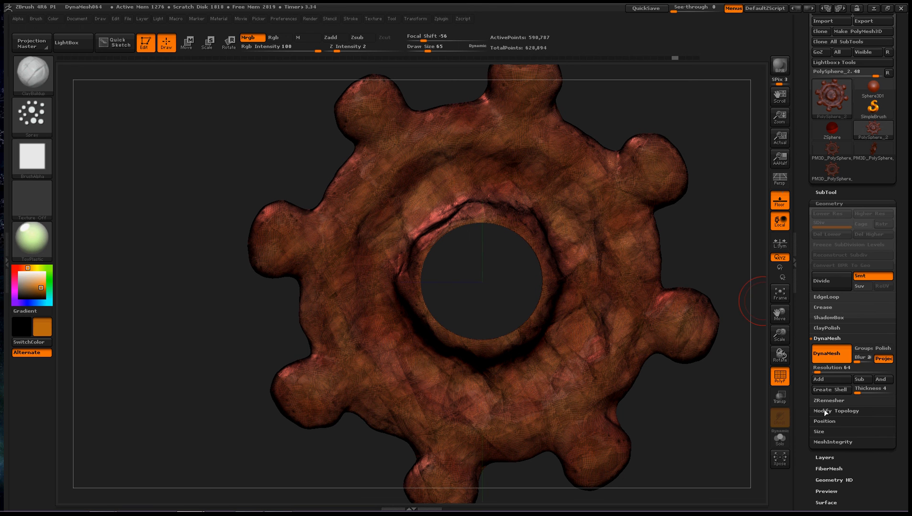
pyautogui.click(836, 410)
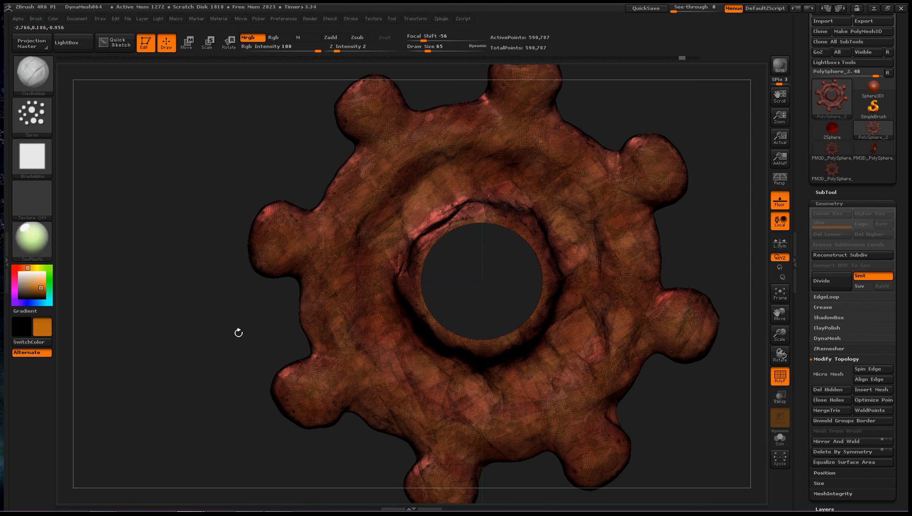
pyautogui.moveTo(238, 333); pyautogui.dragTo(211, 350)
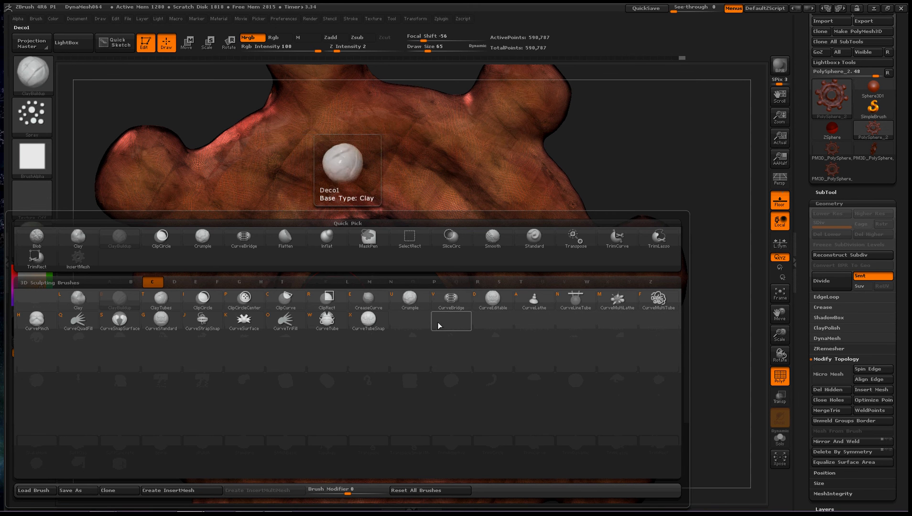
# - Pick the CurveBridge brush from the C brushes
pyautogui.click(451, 299)
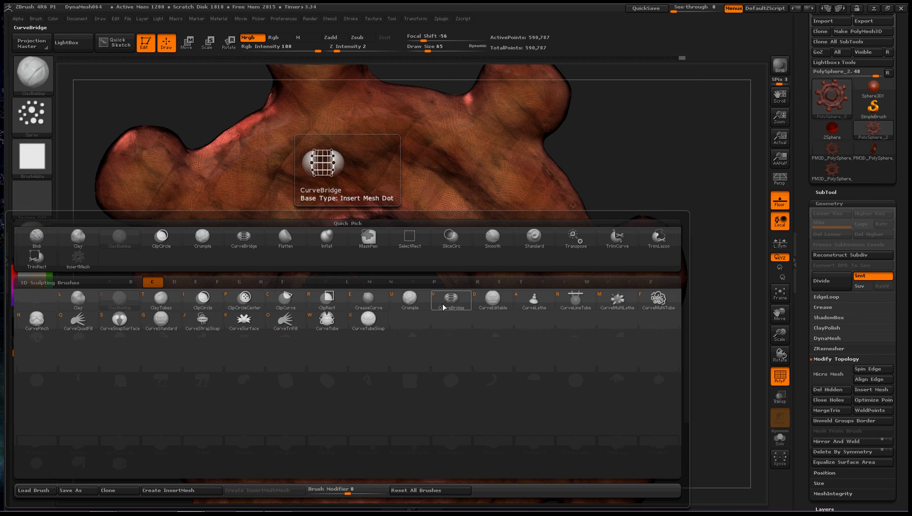
pyautogui.click(451, 299)
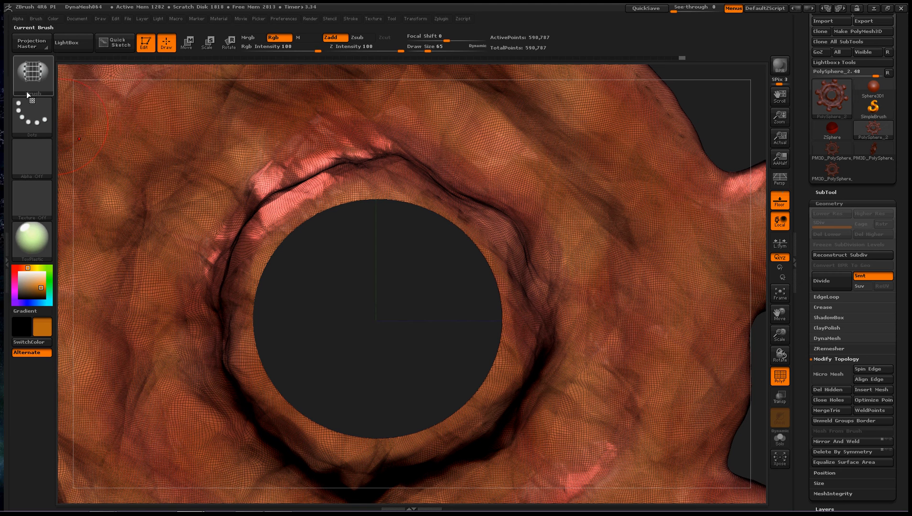
pyautogui.moveTo(471, 251)
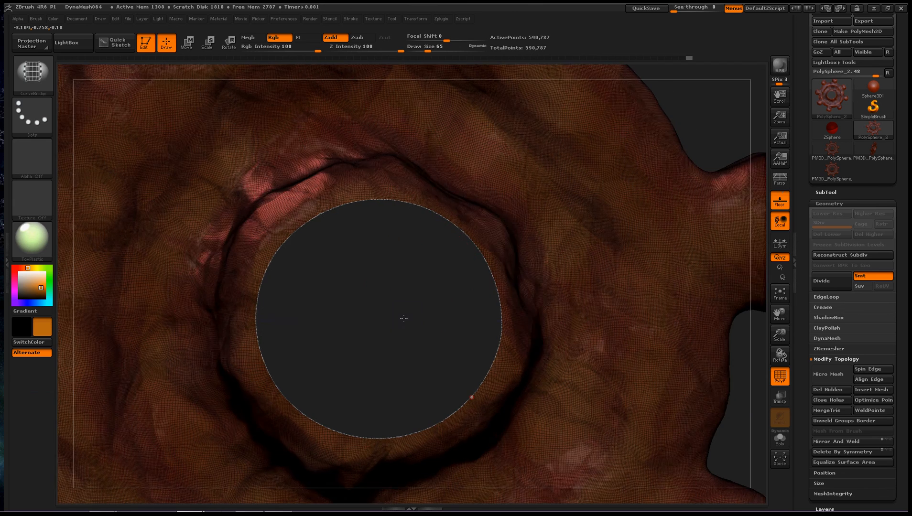
# - Orbit to view the hole's front rim curve from an angle
pyautogui.moveTo(404, 318); pyautogui.dragTo(468, 264)
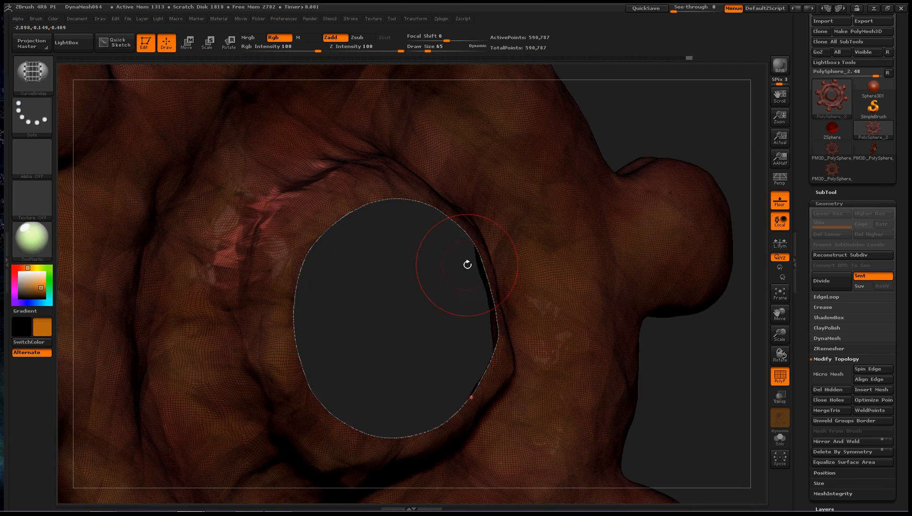
pyautogui.moveTo(364, 333)
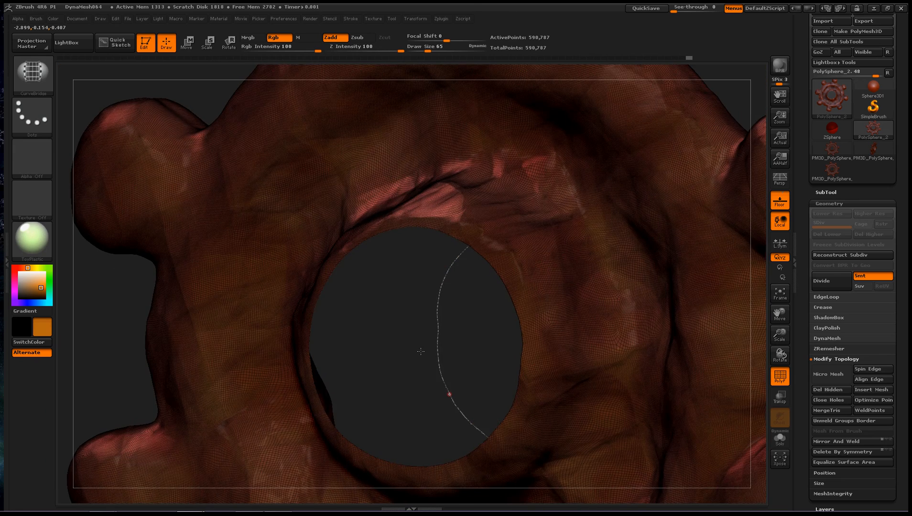
# - Orbit to the far side and trace a second CurveBridge curve along the back rim
pyautogui.moveTo(420, 351); pyautogui.dragTo(430, 351)
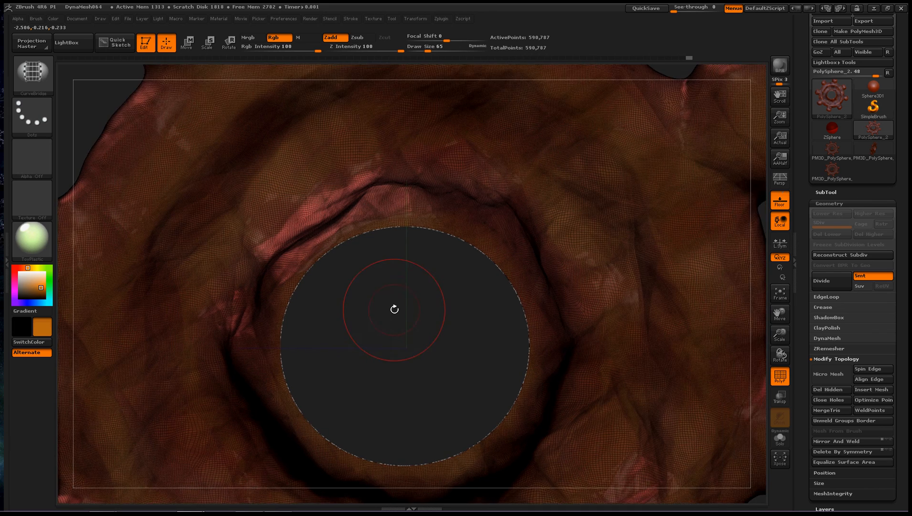
pyautogui.moveTo(396, 309); pyautogui.dragTo(385, 317)
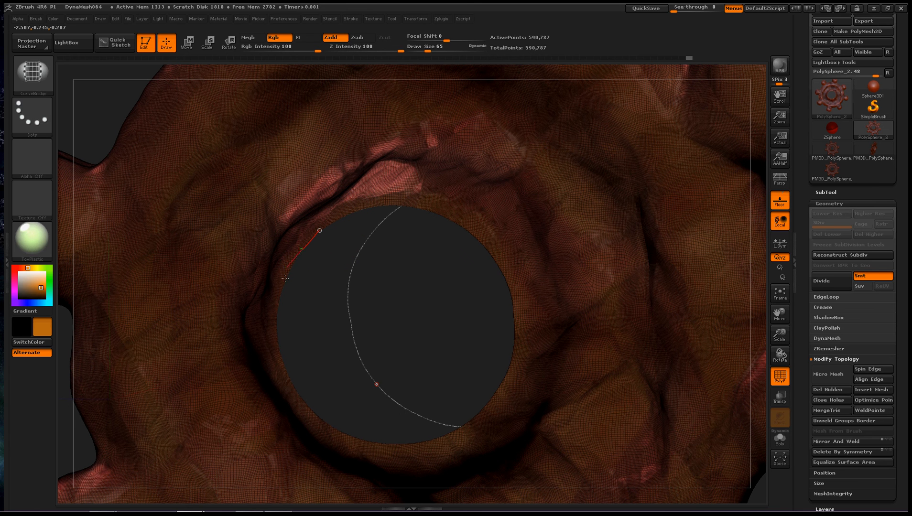
pyautogui.moveTo(285, 279); pyautogui.dragTo(286, 367)
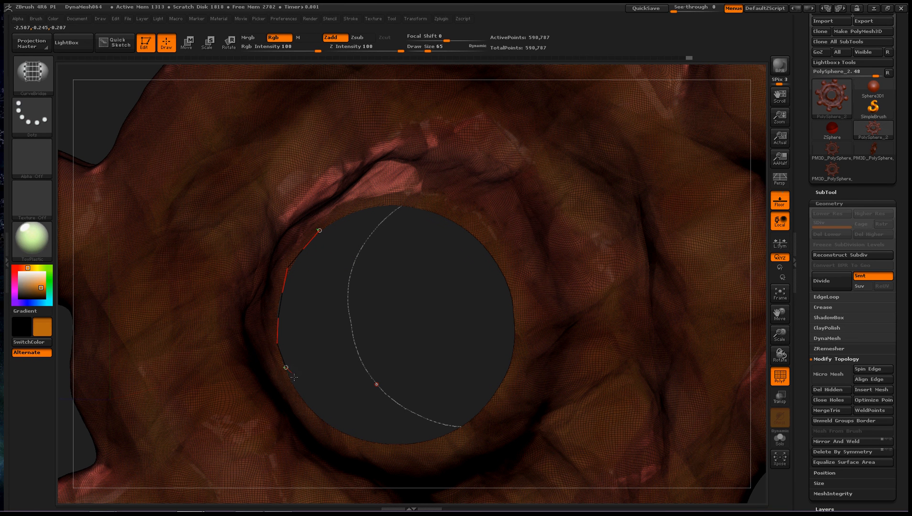
pyautogui.moveTo(286, 367); pyautogui.dragTo(354, 437)
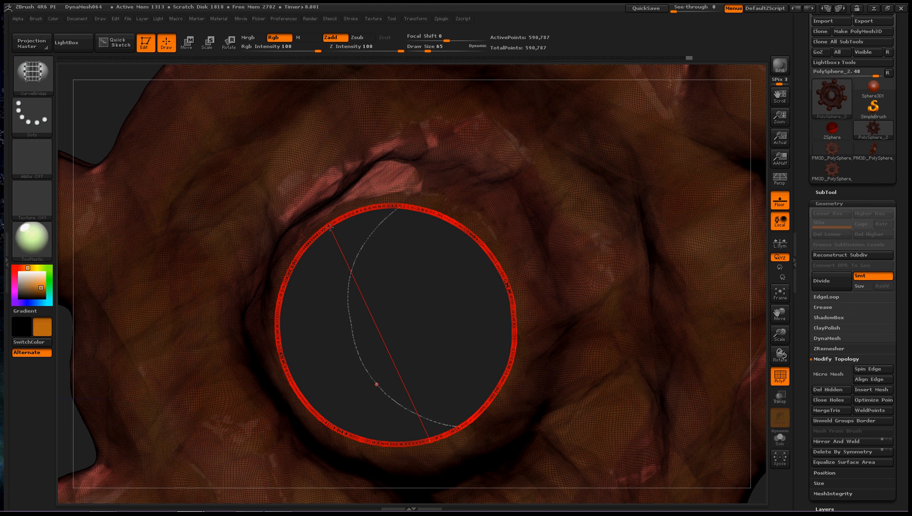
# - Execute the CurveBridge to form the tube wall and inspect it inside the hole
pyautogui.click(829, 348)
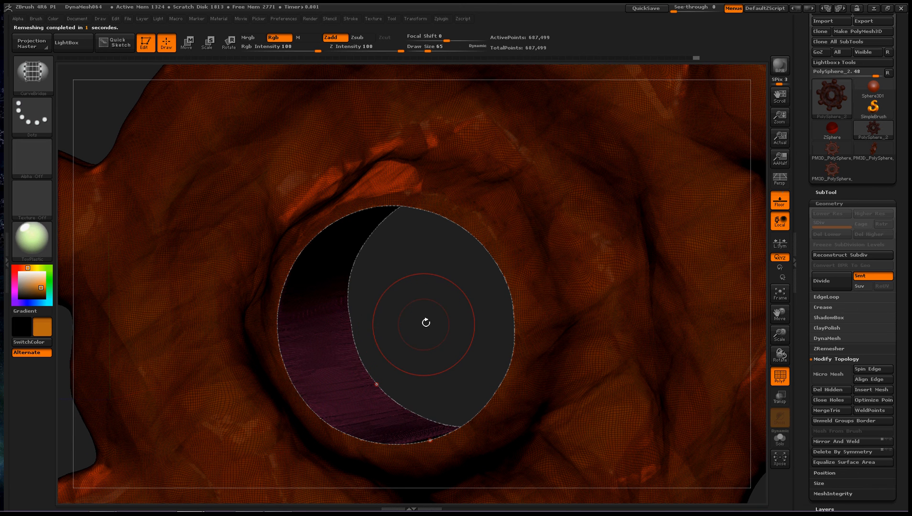
pyautogui.moveTo(408, 262)
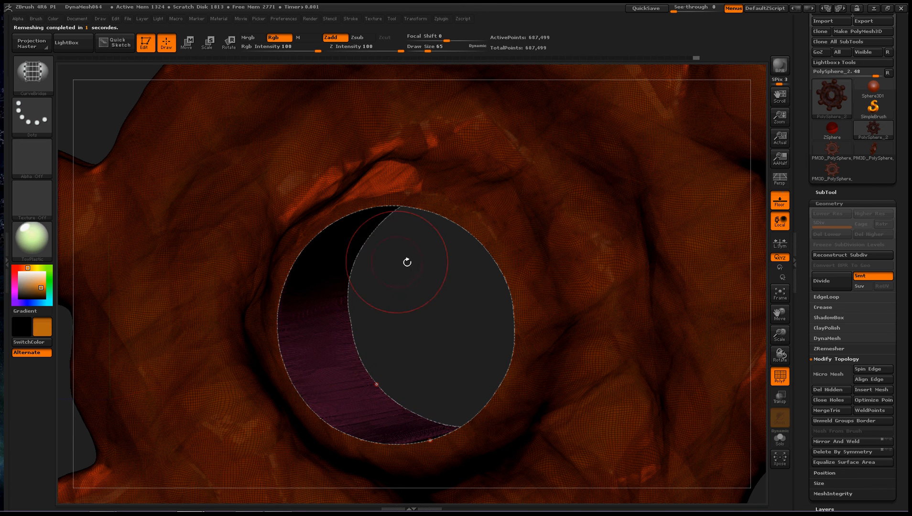
pyautogui.moveTo(407, 262); pyautogui.dragTo(465, 294)
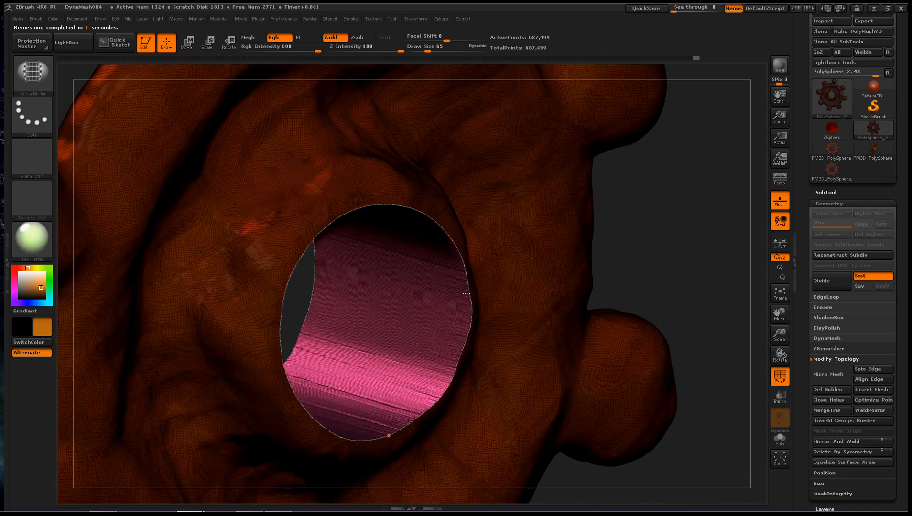
pyautogui.moveTo(466, 290); pyautogui.dragTo(440, 288)
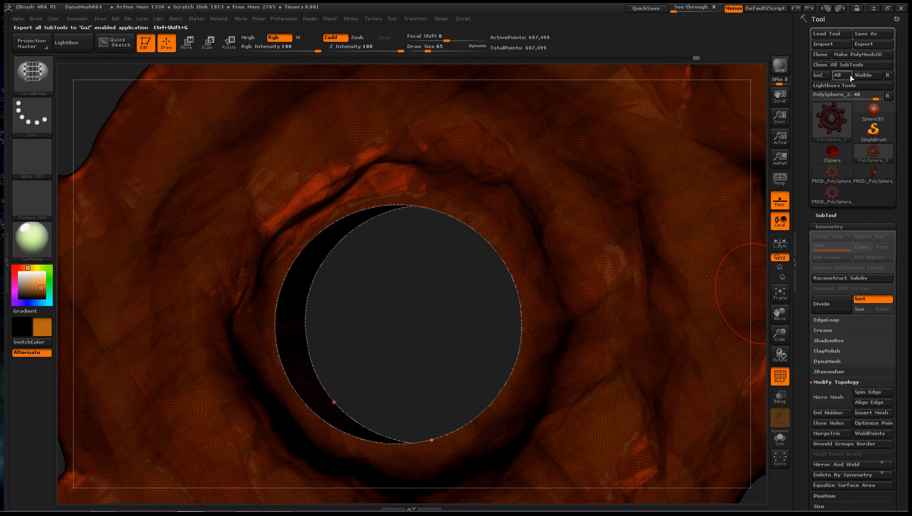
# - Make PolyMesh3D from the bridged gear
pyautogui.click(862, 53)
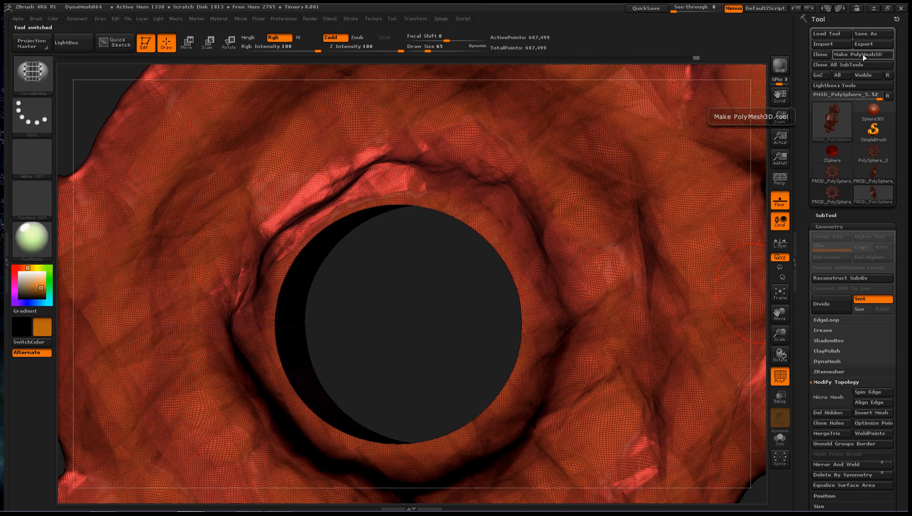
pyautogui.moveTo(881, 194)
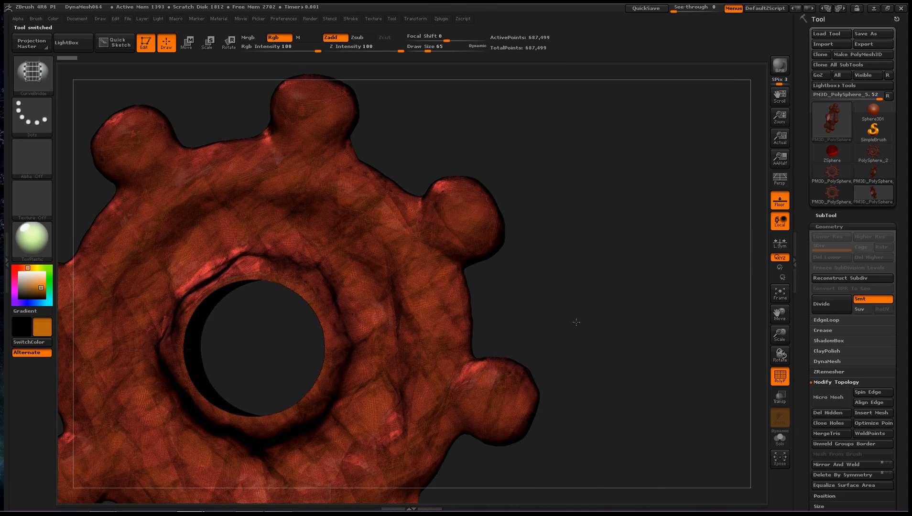
pyautogui.moveTo(576, 323); pyautogui.dragTo(465, 343)
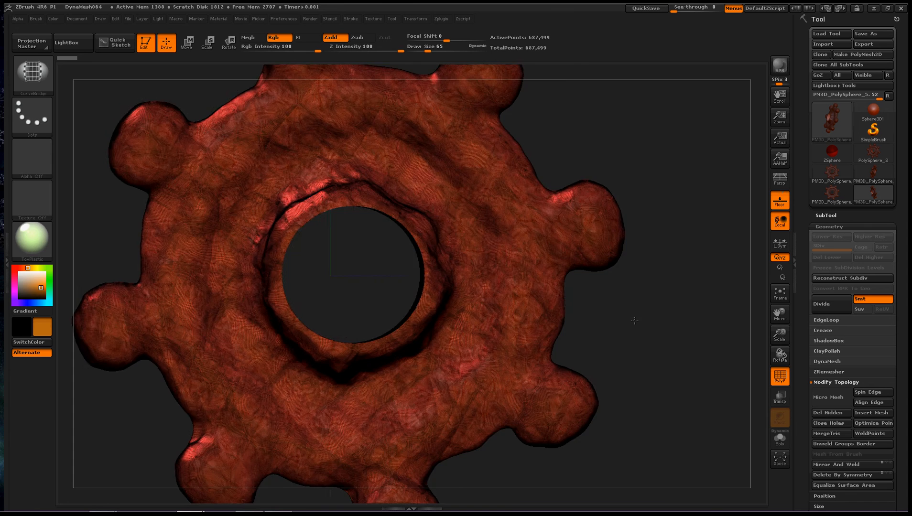
pyautogui.moveTo(634, 321); pyautogui.dragTo(629, 323)
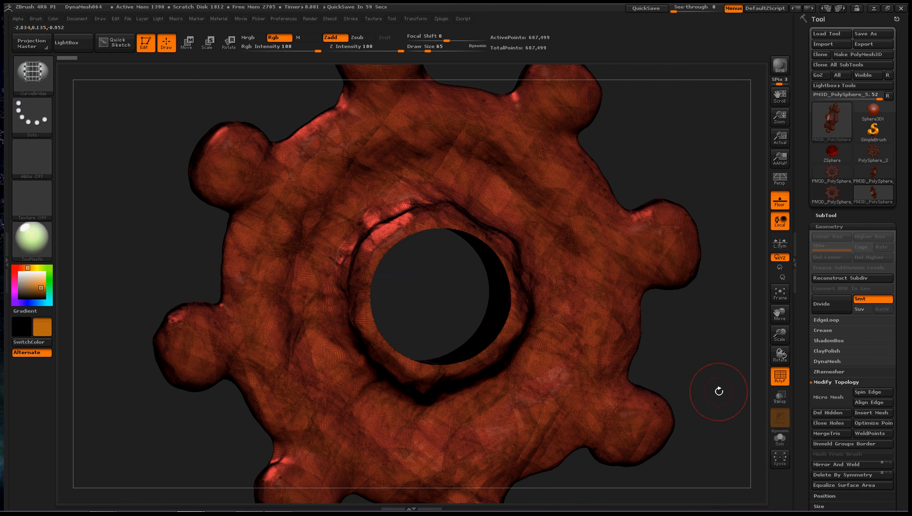
pyautogui.moveTo(103, 347)
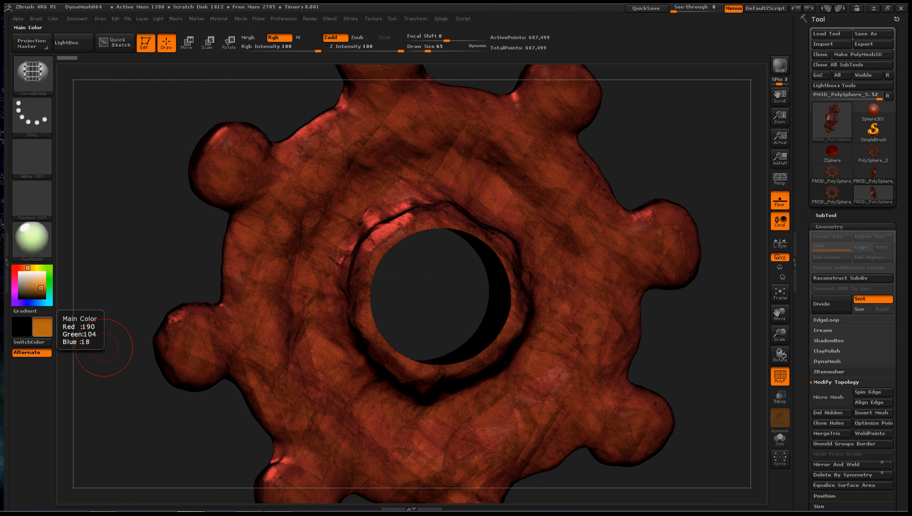